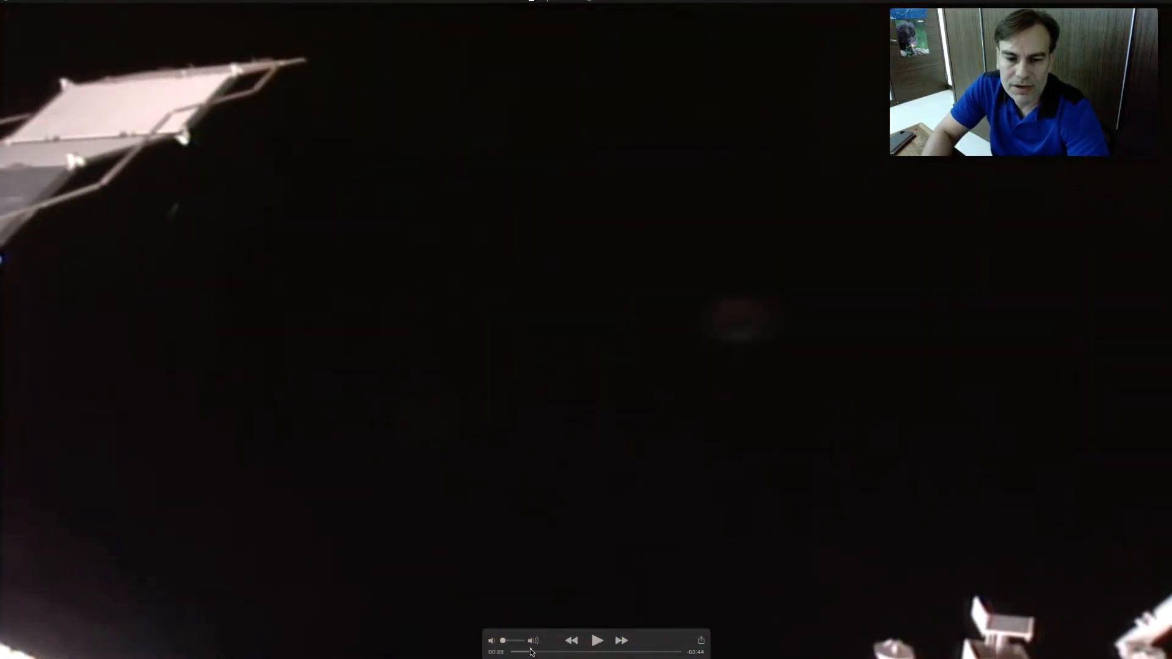
Step: Resume playback of the paused NASA space footage
left_click(597, 640)
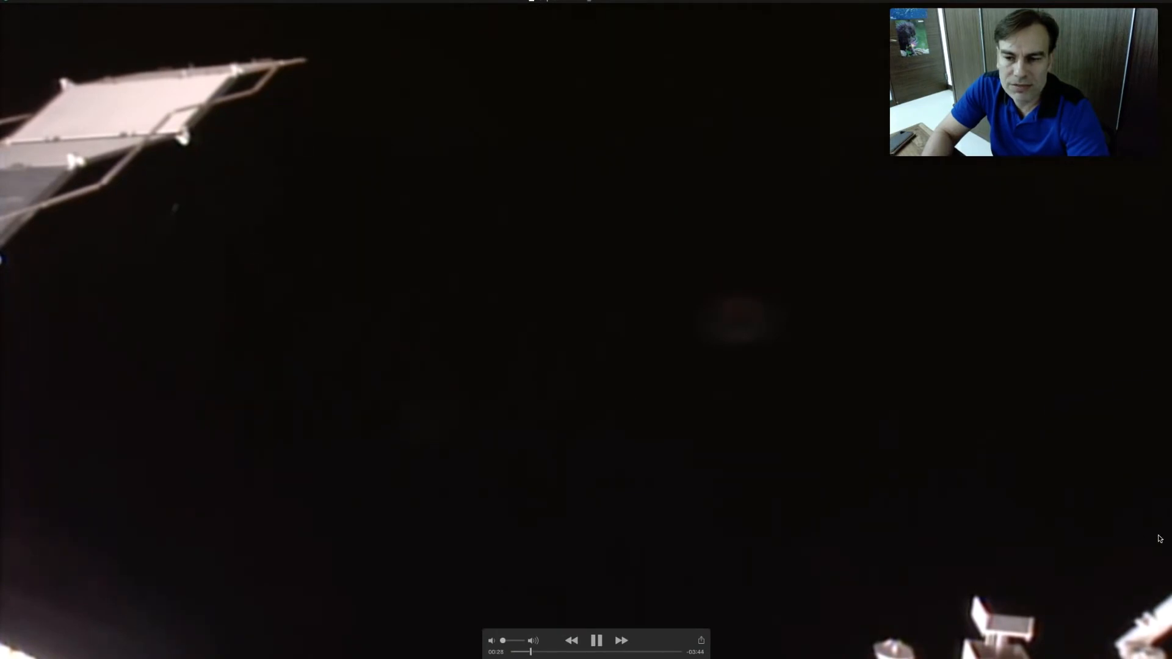